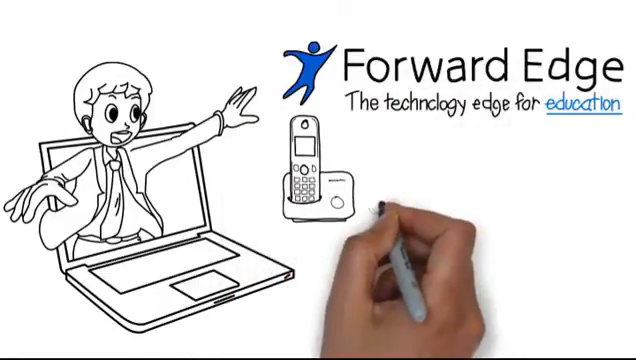
pyautogui.write('513- 76')
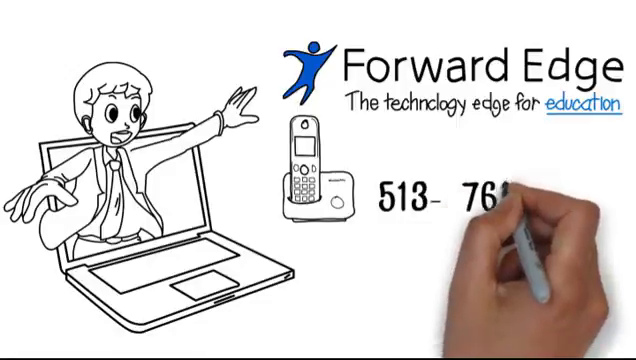